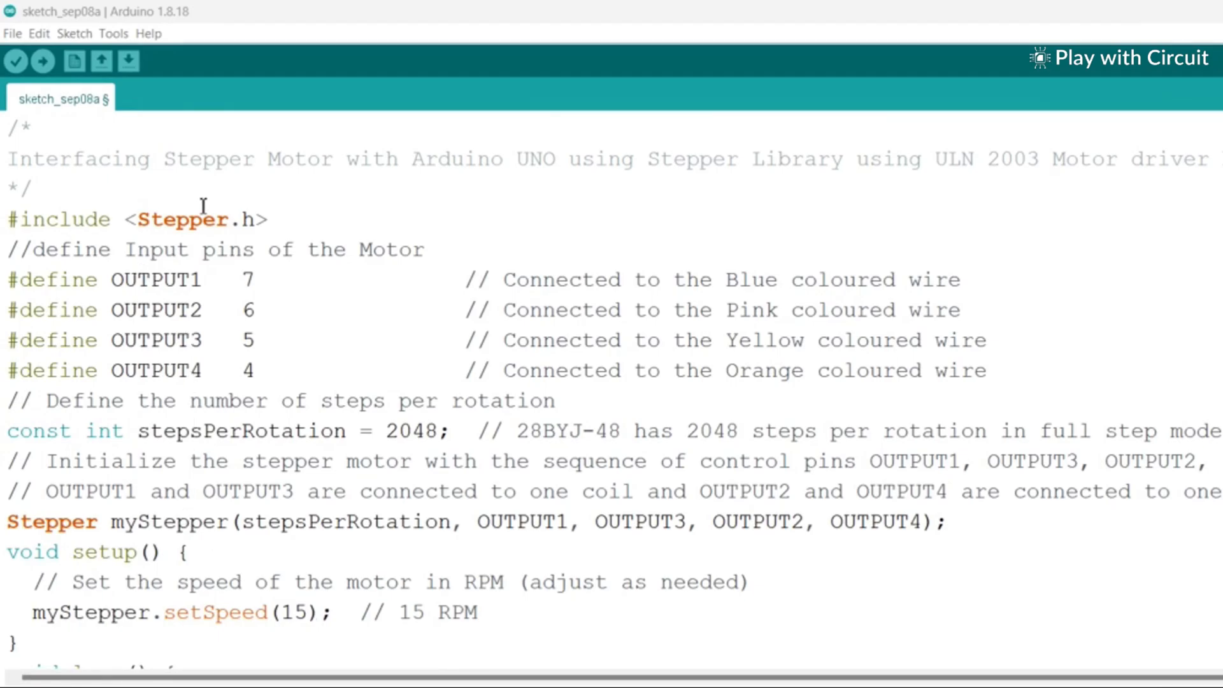
mouse_move(312, 217)
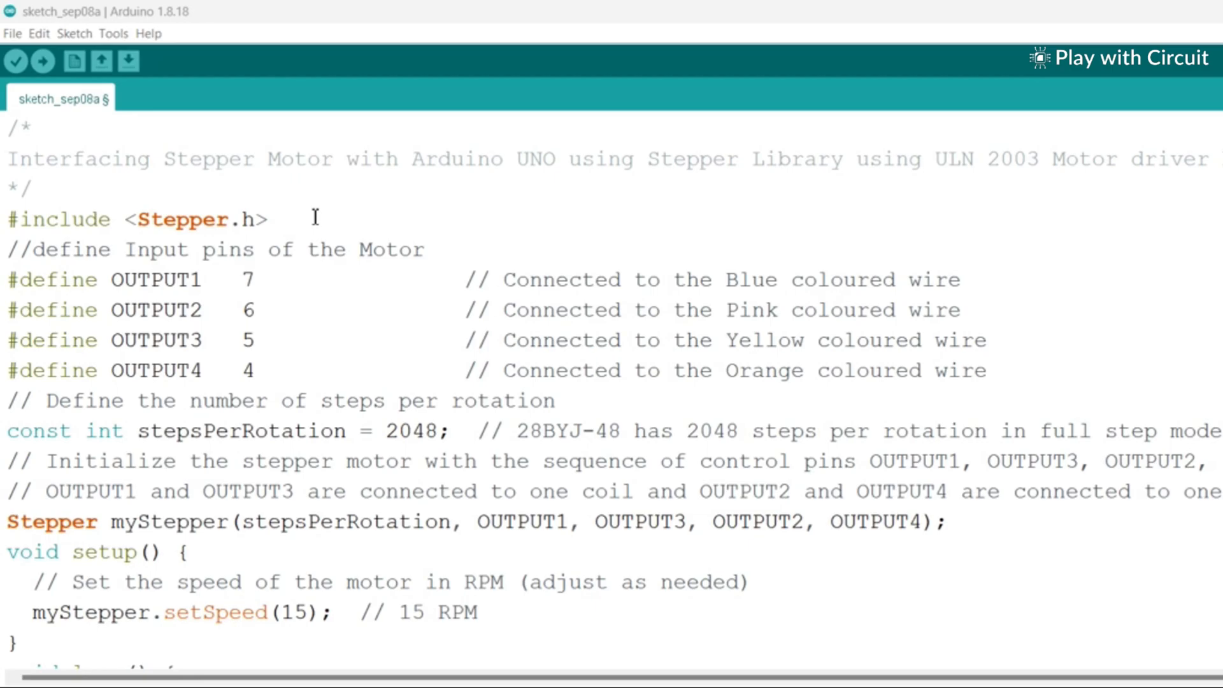
Open the library-free full-step single-phase stepper sketch in a new window
scroll(down, 3)
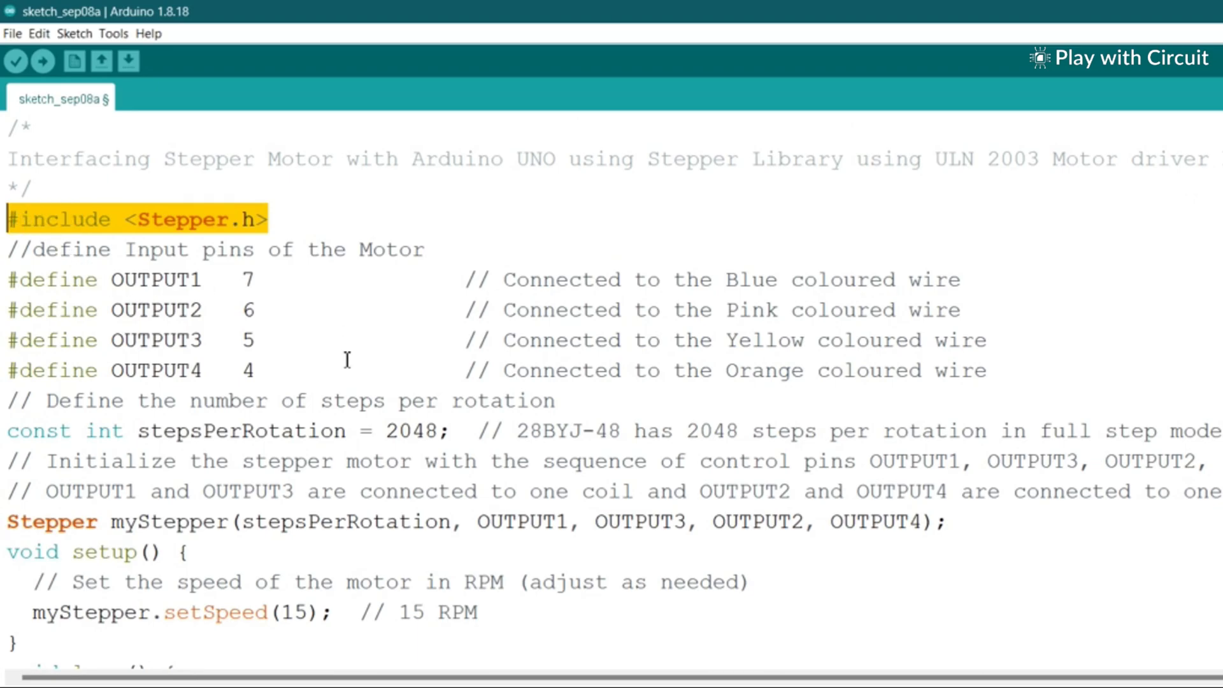
click(334, 340)
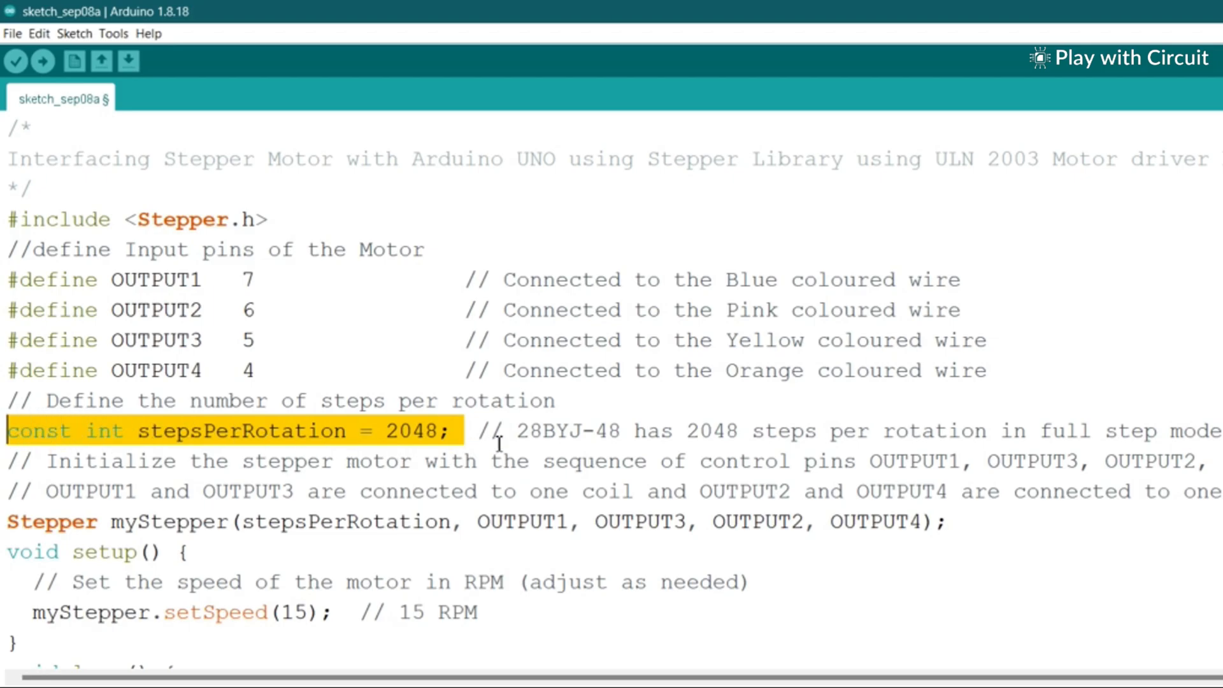
scroll(down, 3)
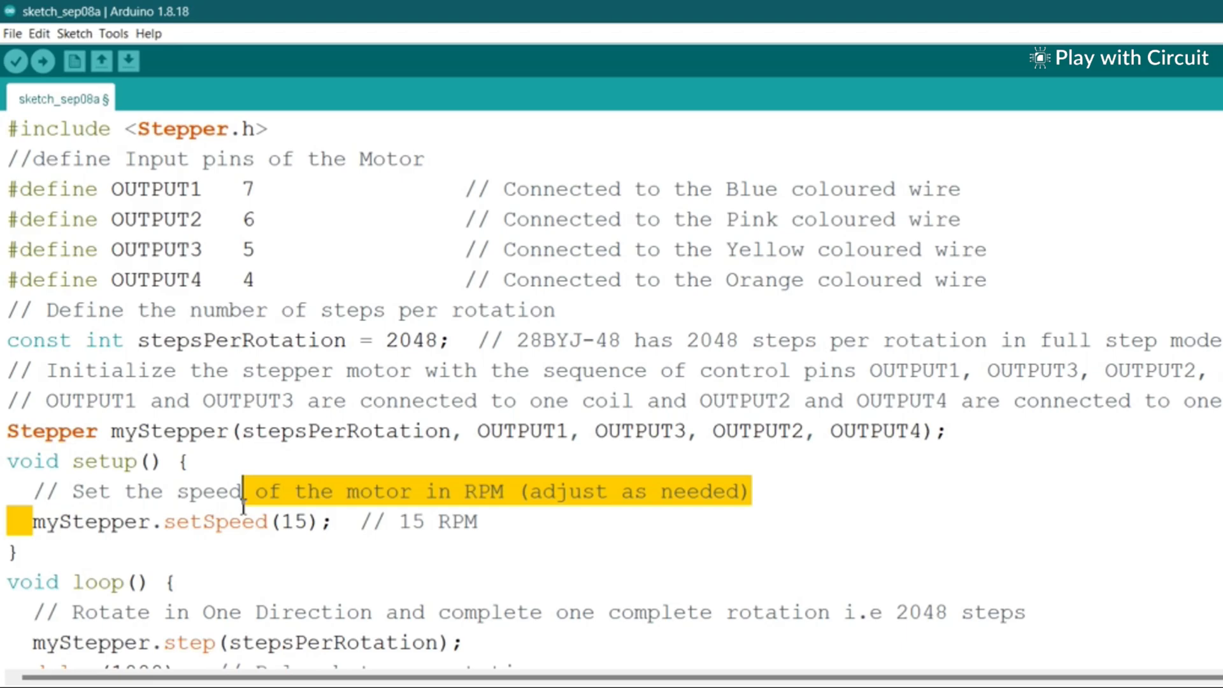
drag(250, 491, 483, 521)
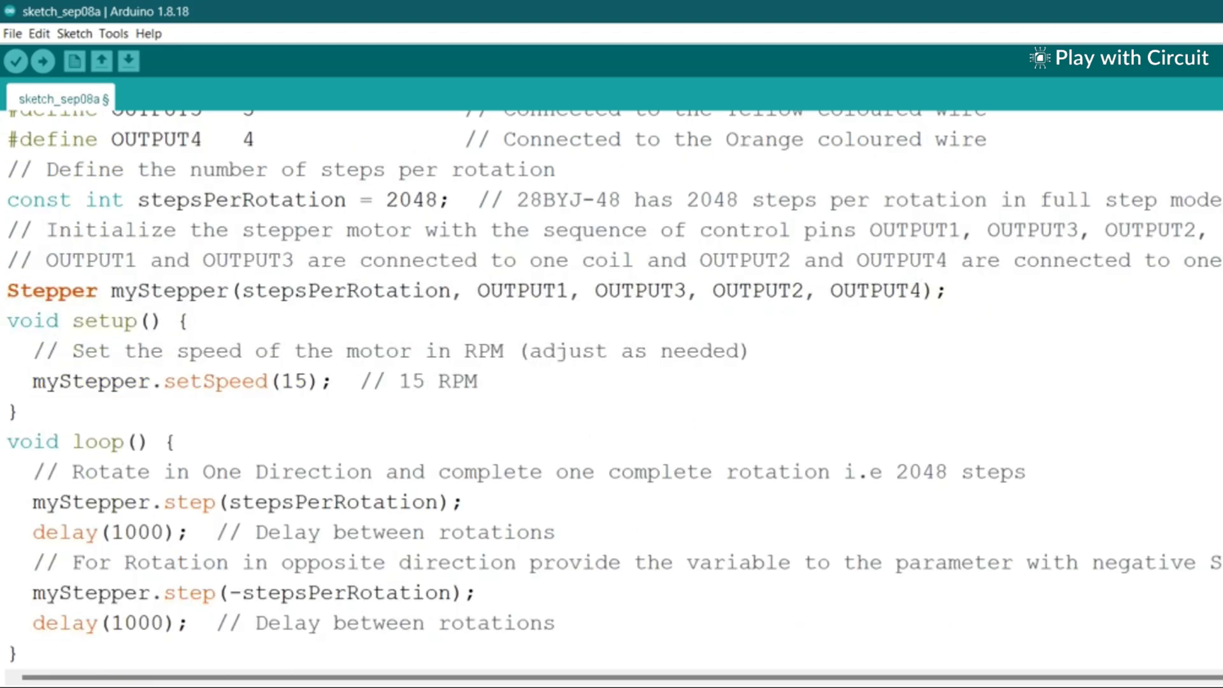
double_click(74, 441)
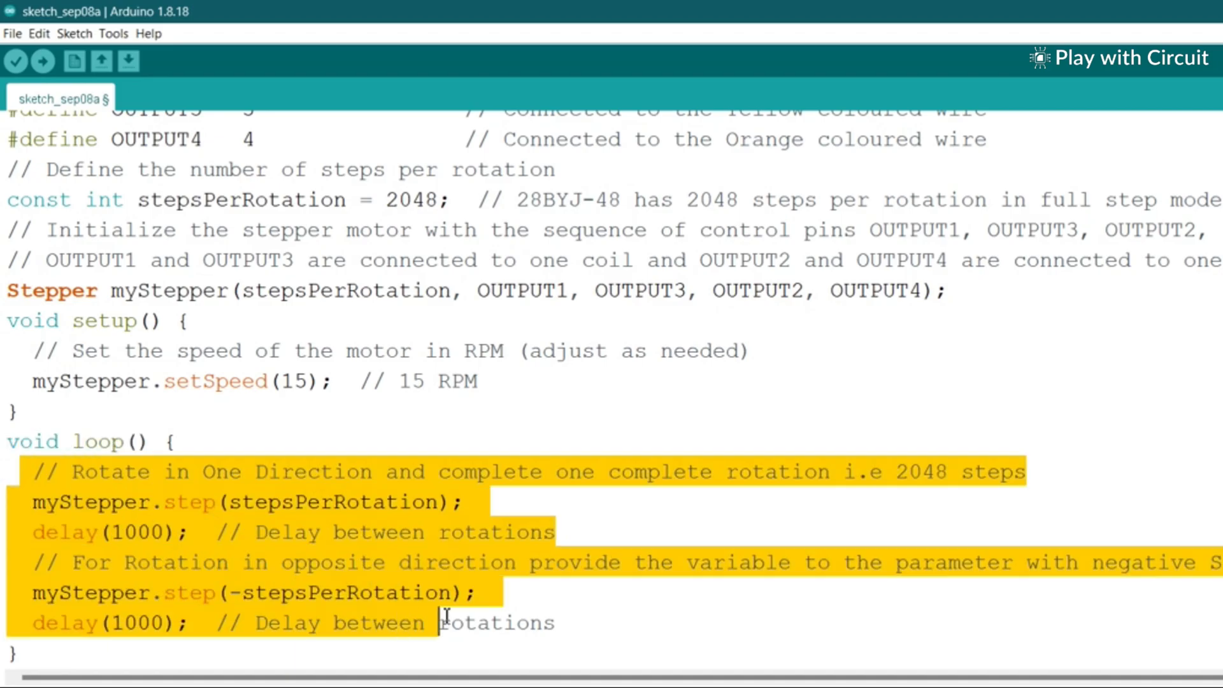
click(626, 636)
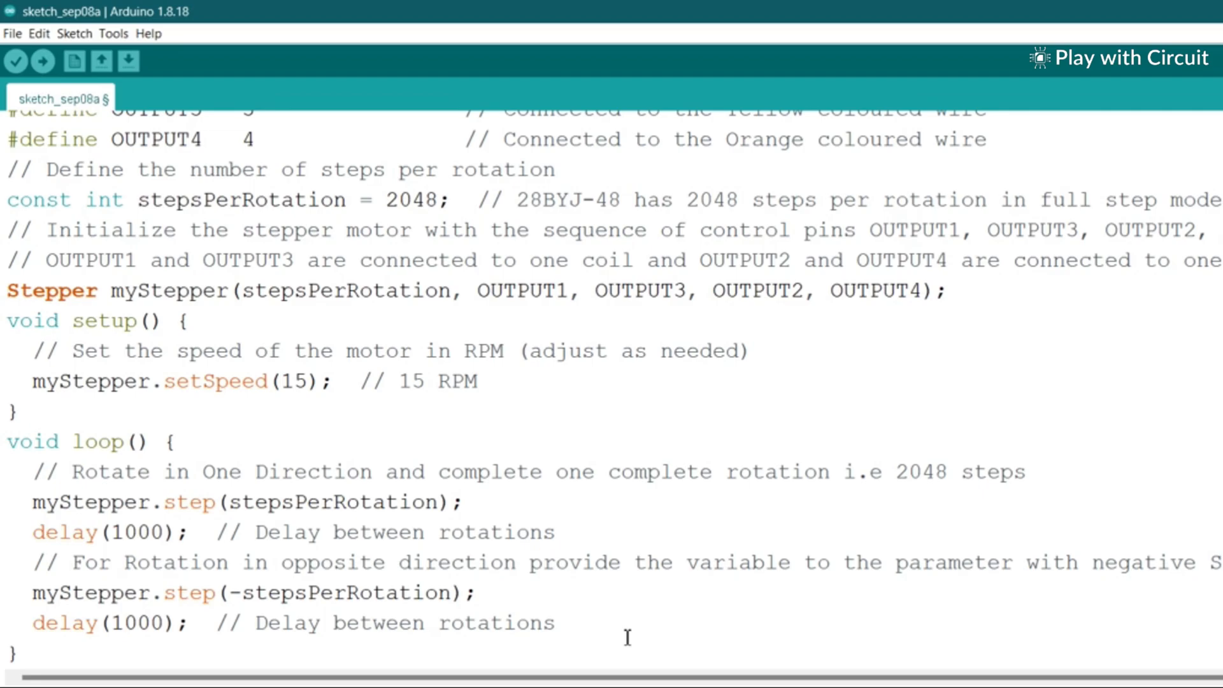
mouse_move(418, 657)
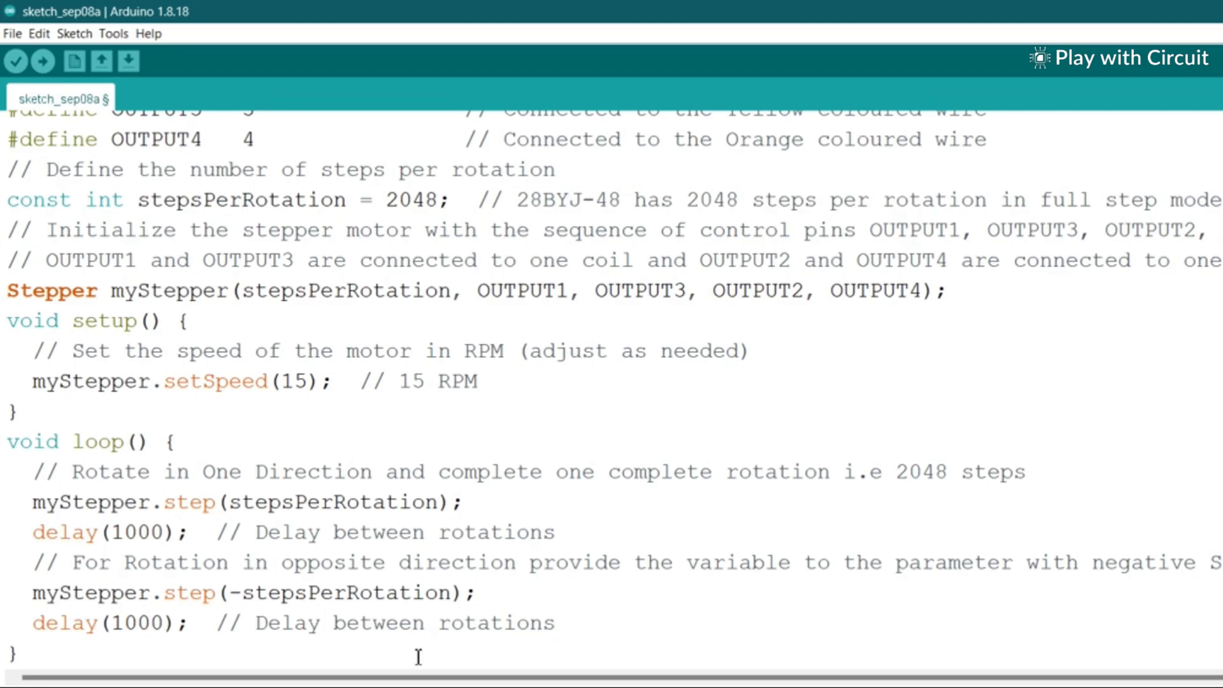
mouse_move(339, 538)
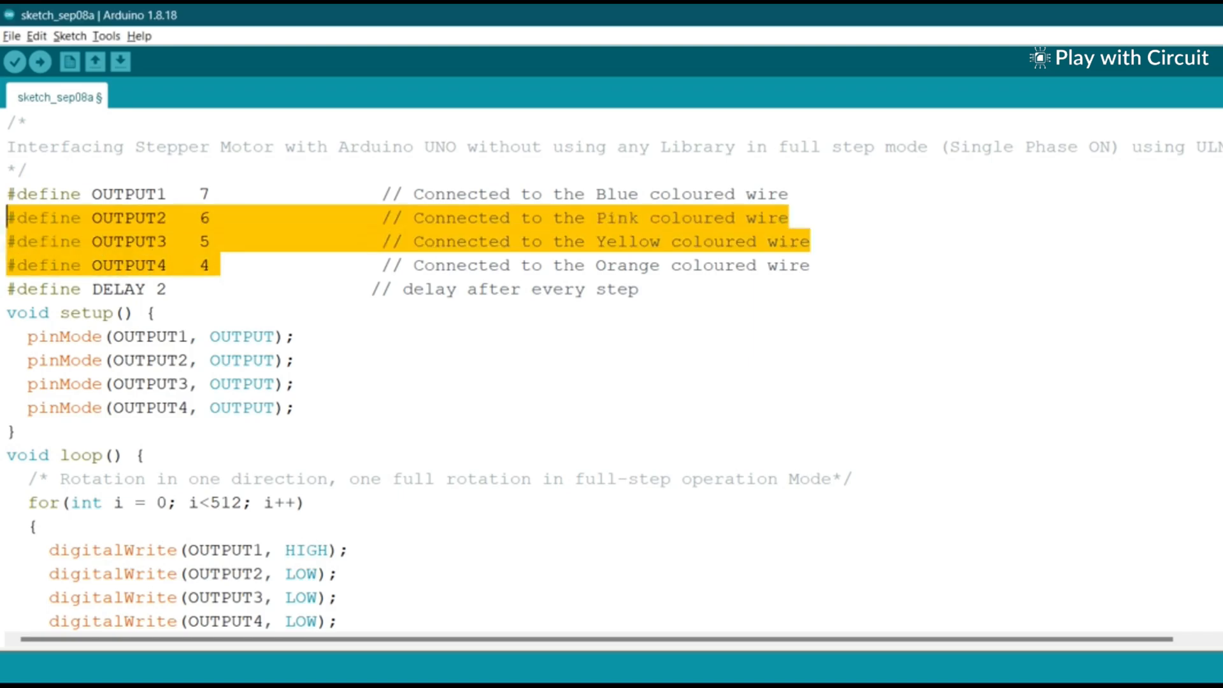
Scroll to the loop that runs four single-phase output patterns 512 times
click(285, 295)
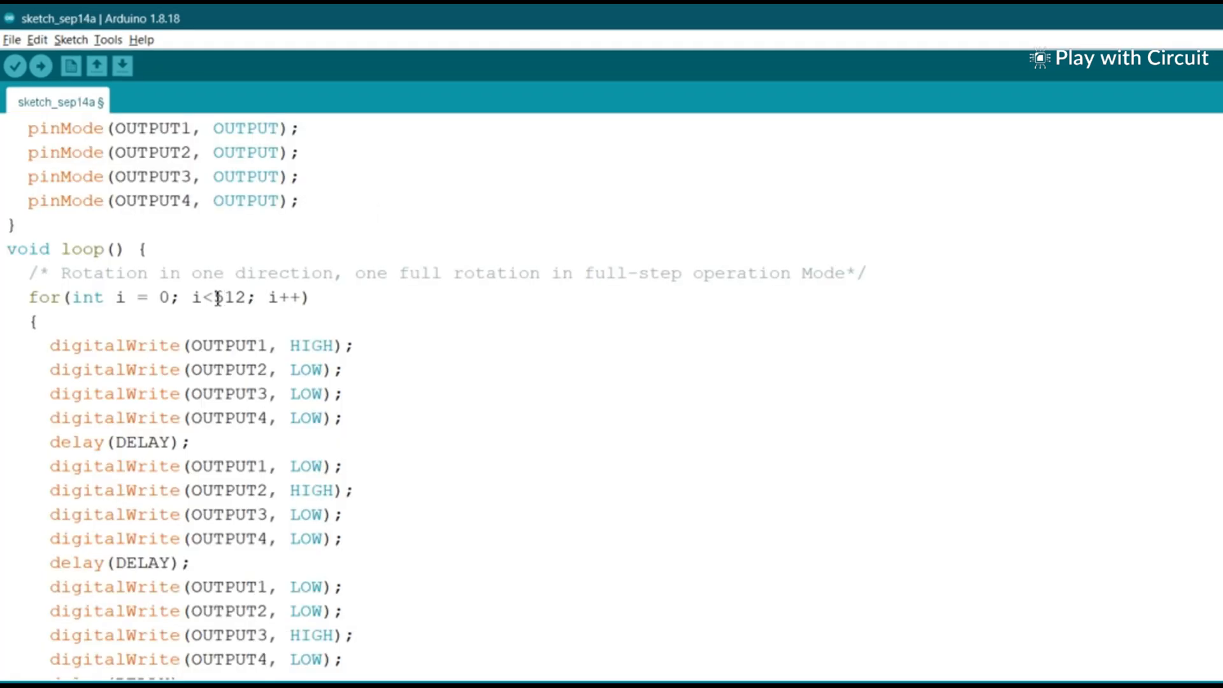
double_click(230, 297)
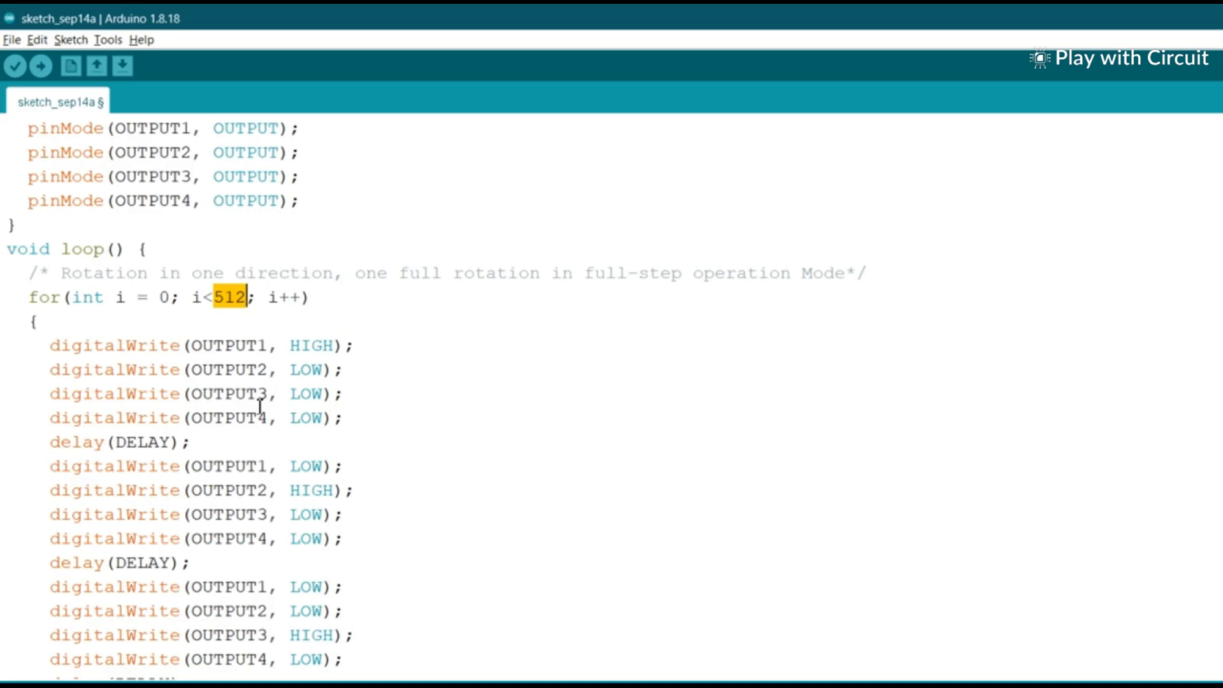
scroll(down, 3)
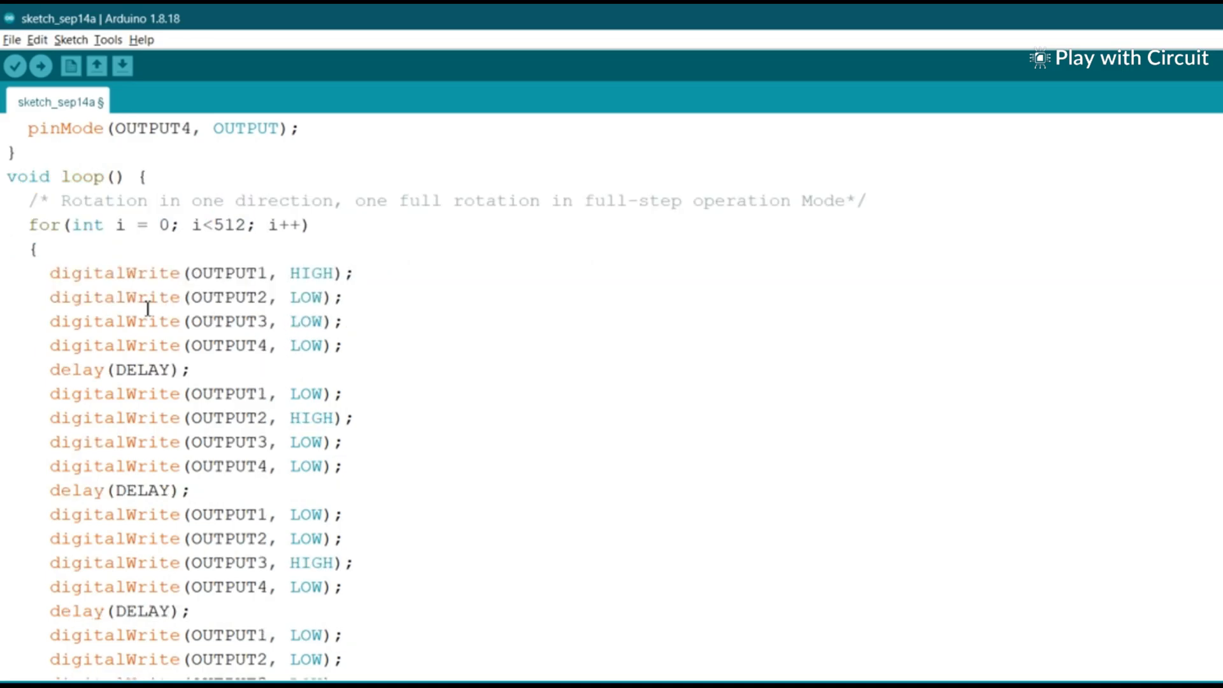
drag(50, 273, 299, 273)
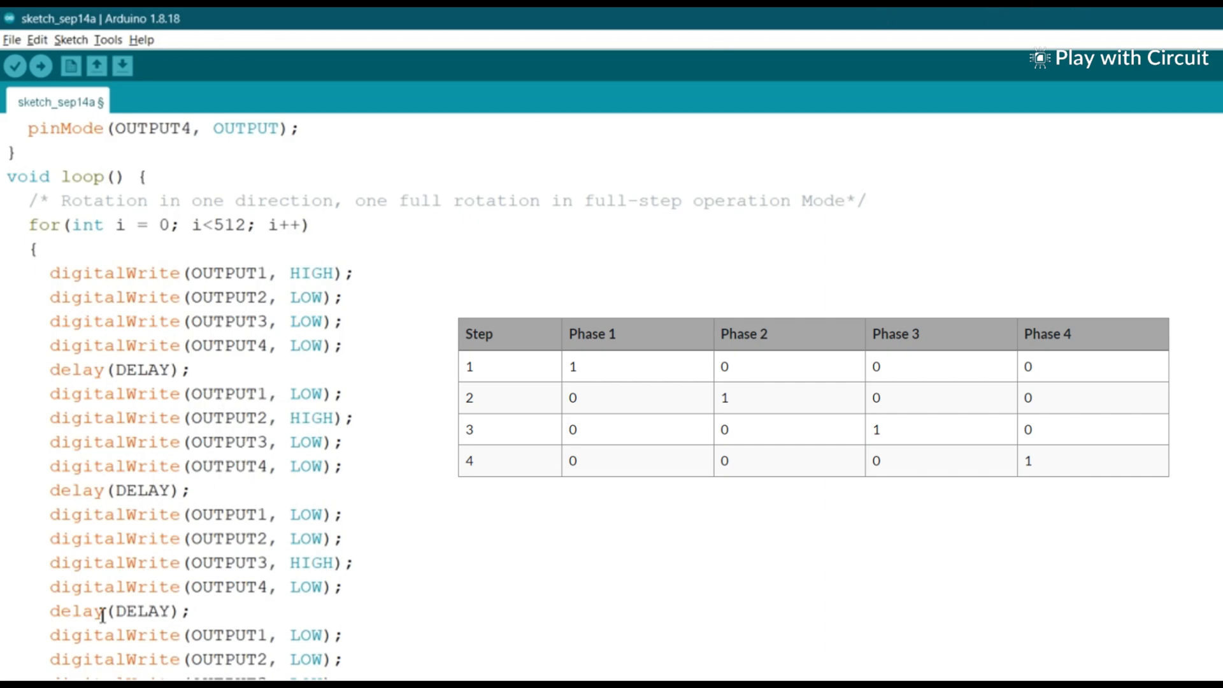
double_click(187, 297)
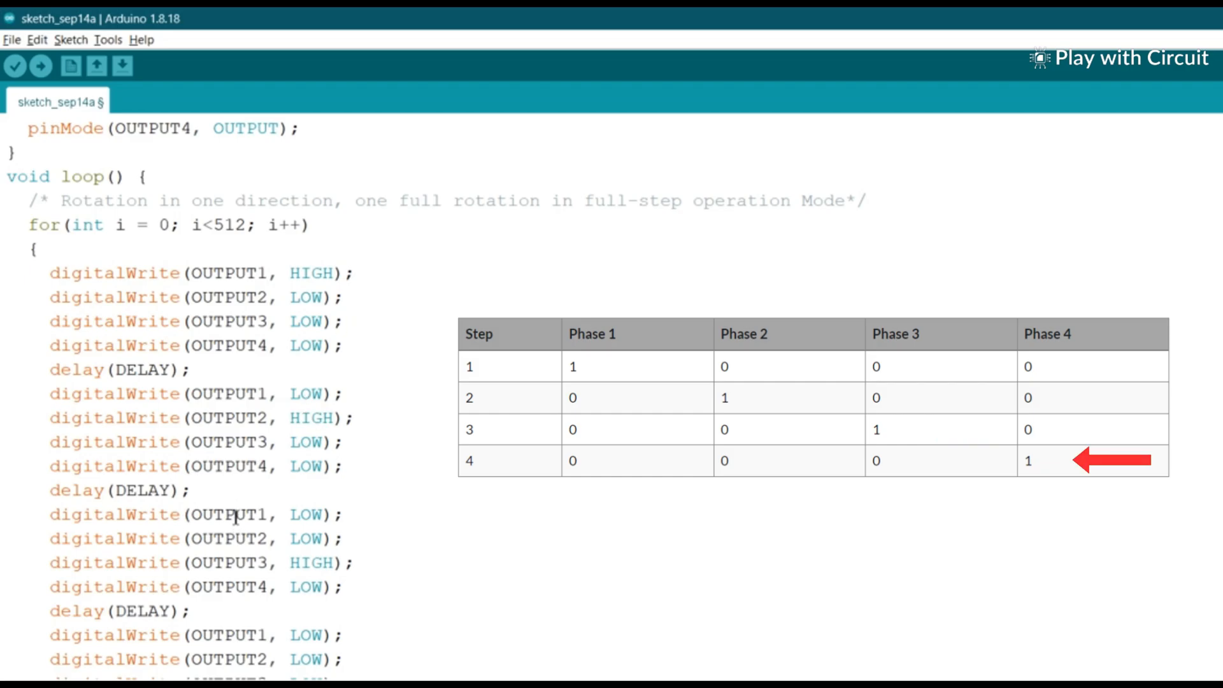
scroll(down, 3)
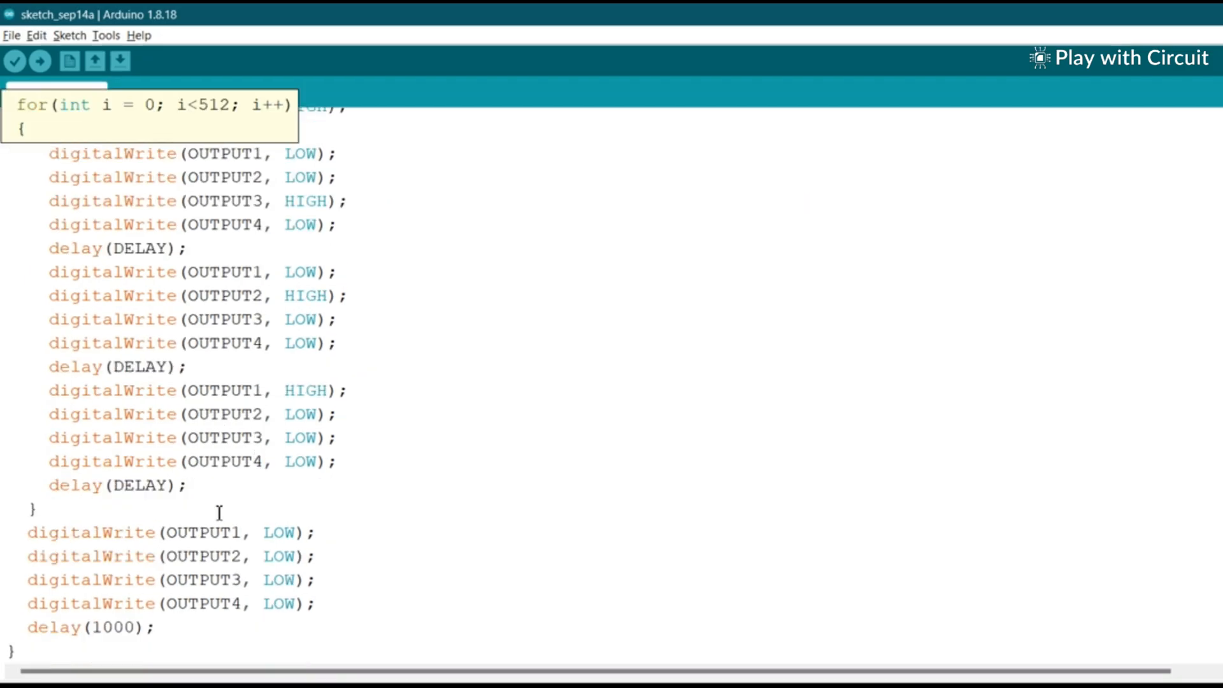
double_click(64, 531)
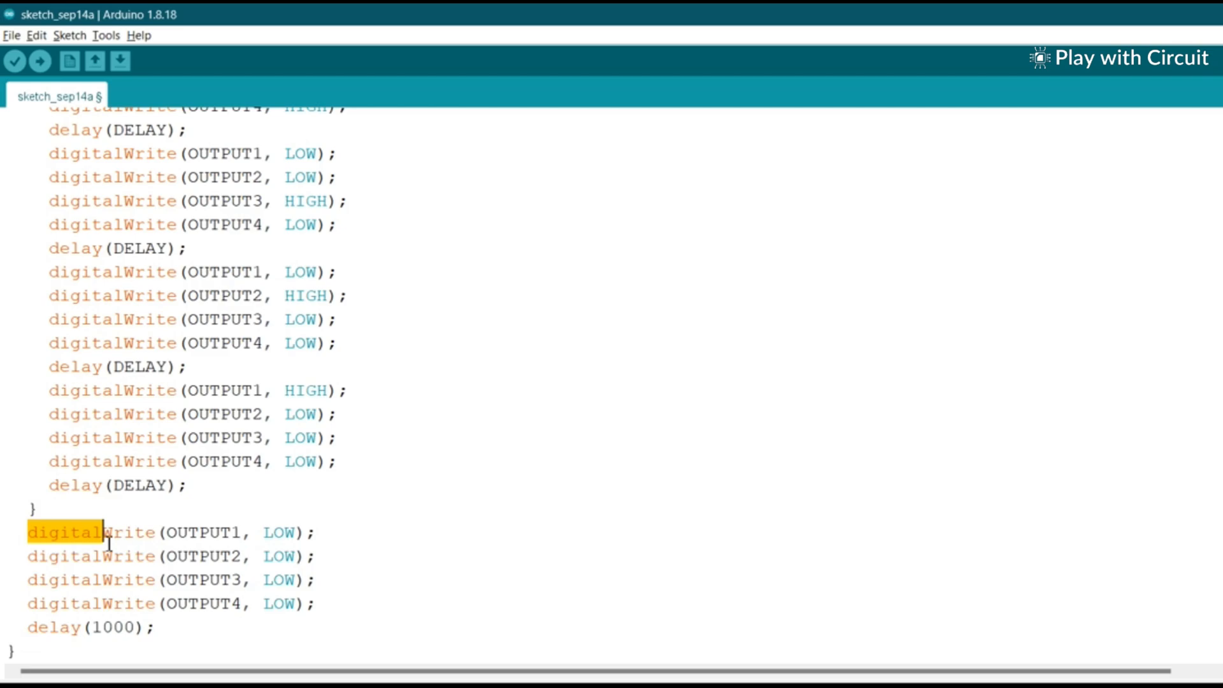
drag(109, 532, 316, 603)
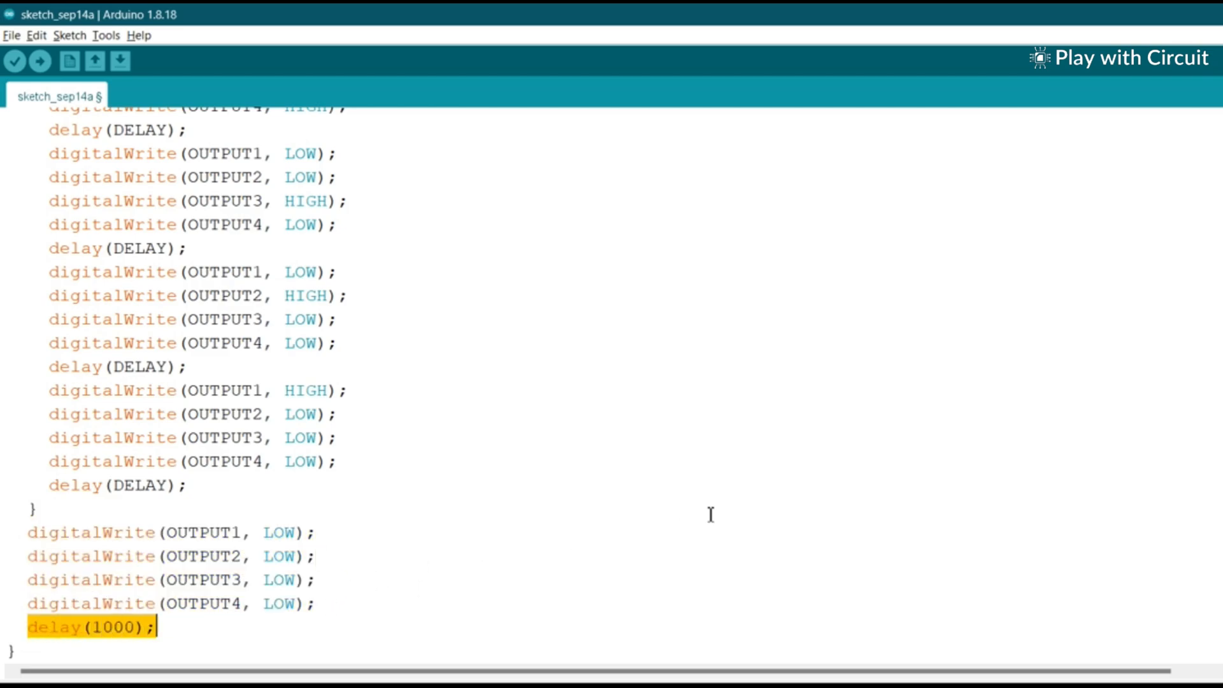
scroll(down, 3)
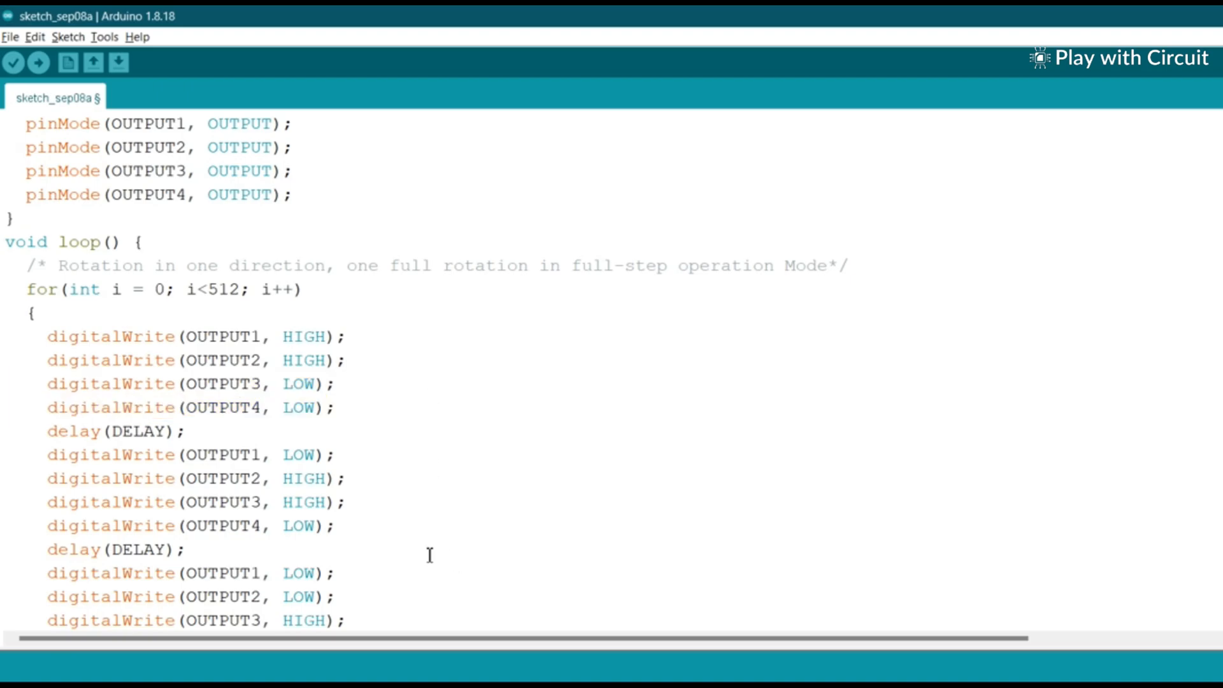
Scroll through both rotation loops of the two-coil full-step sketch, then bring up the half-step sketch
scroll(down, 3)
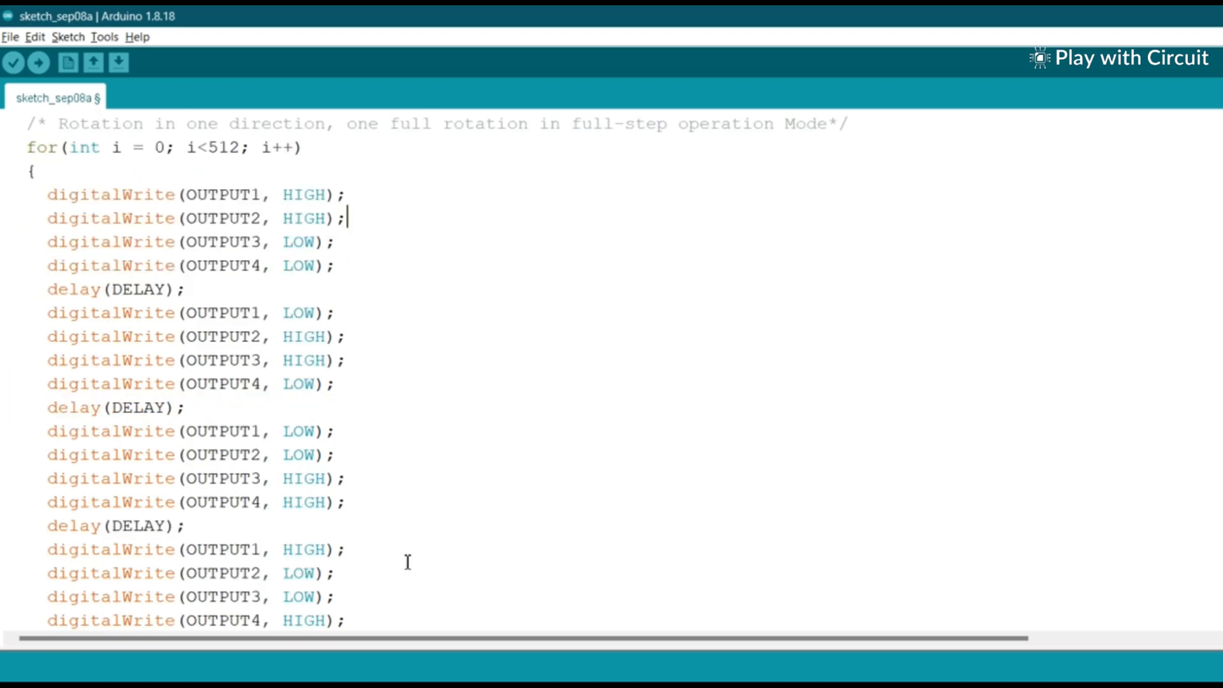
scroll(down, 3)
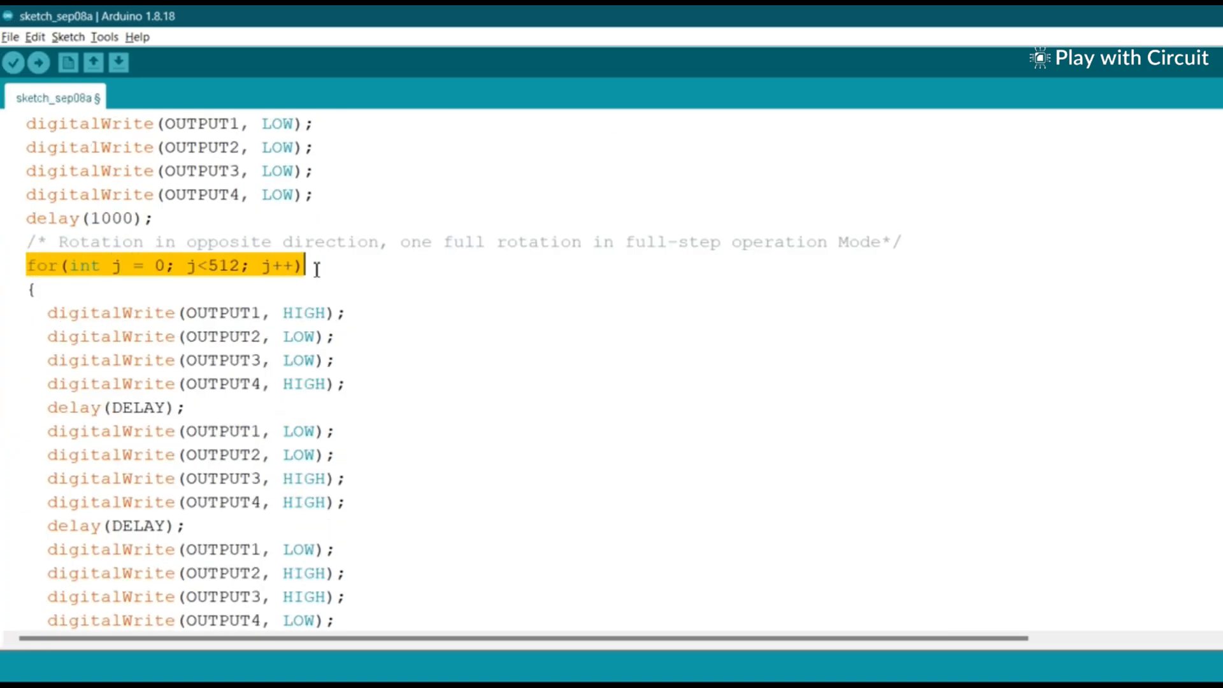
click(370, 388)
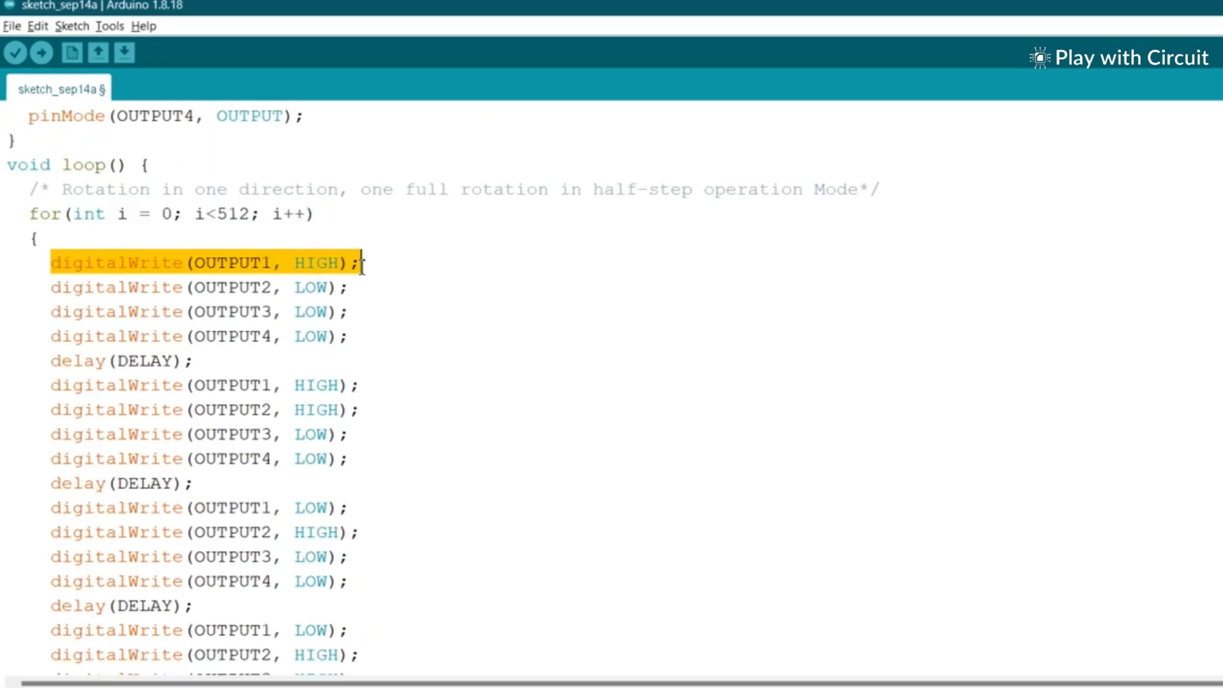
Review the half-step loop's alternating one- and two-phase sequence, then return to the pin 7-4 header
drag(361, 263, 248, 312)
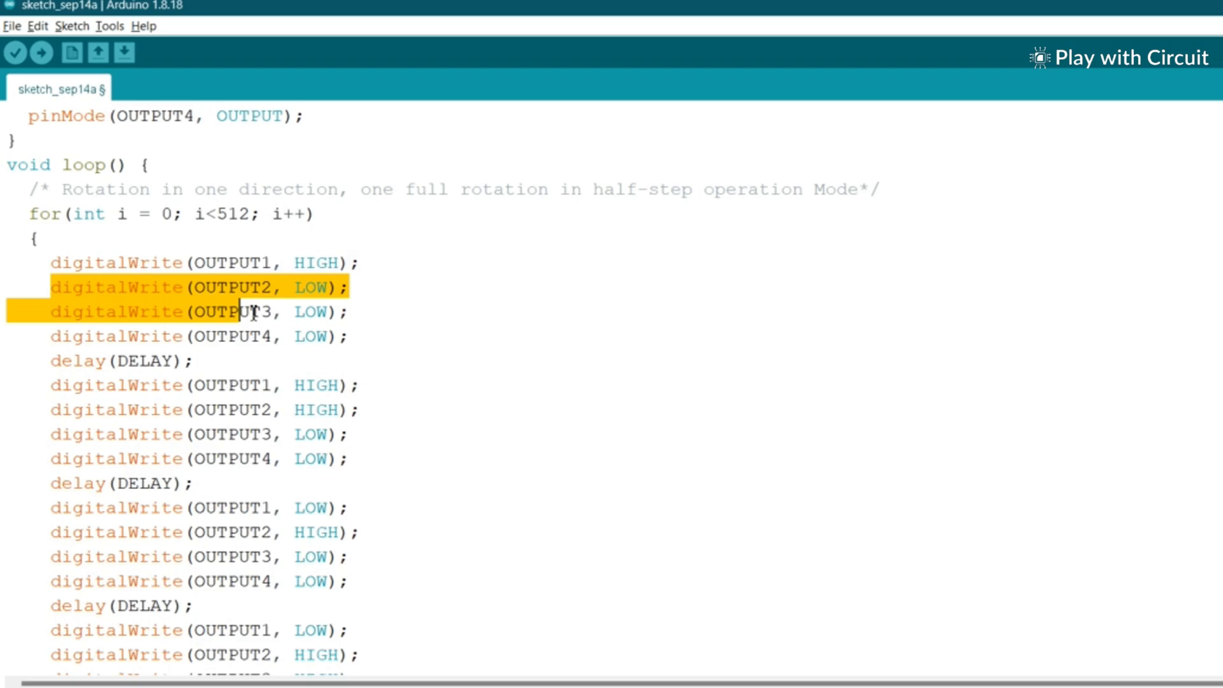
click(77, 409)
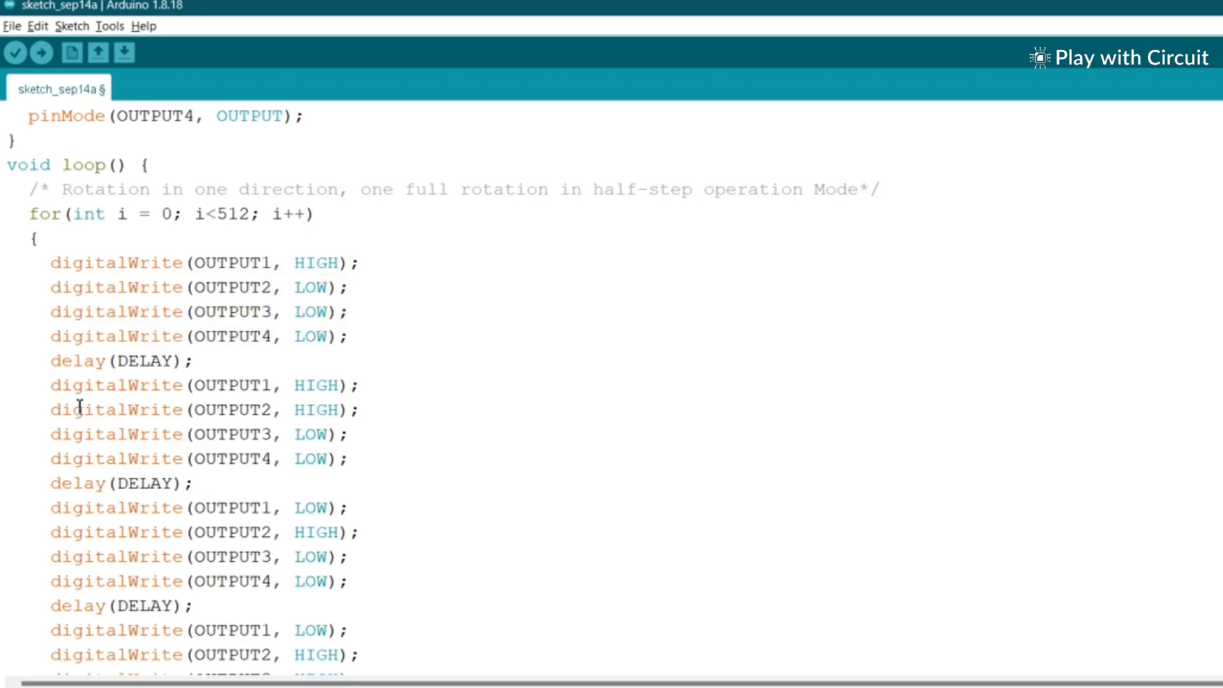
double_click(115, 385)
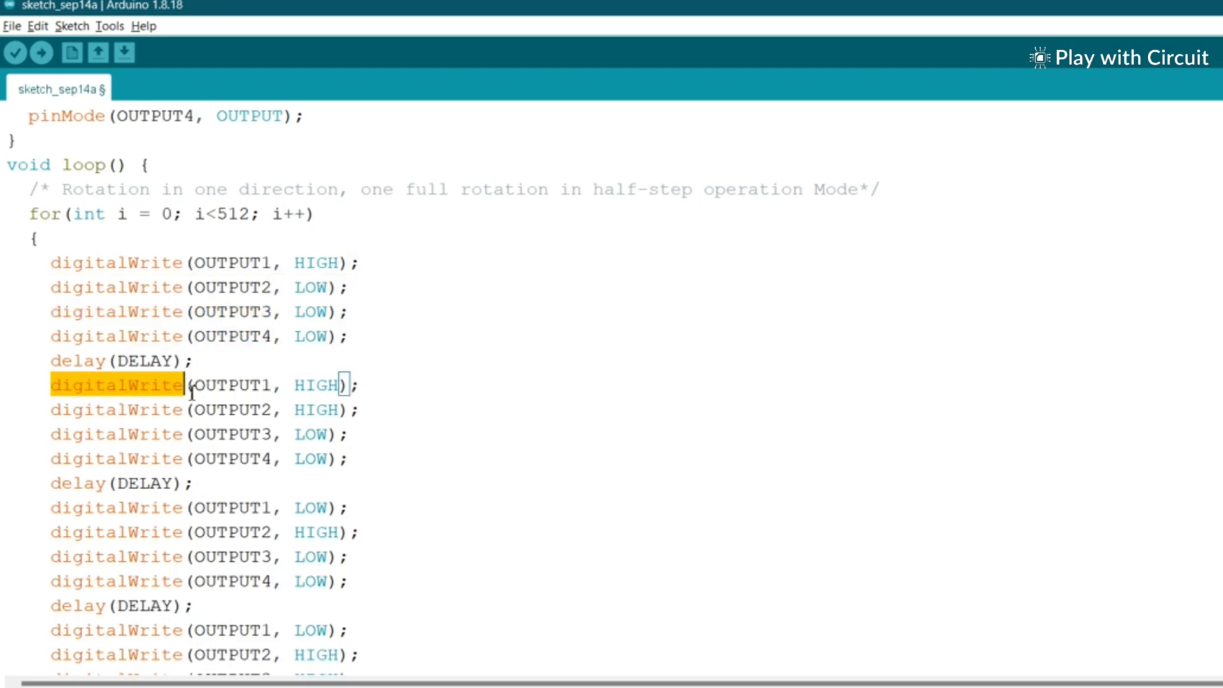
drag(193, 385, 361, 410)
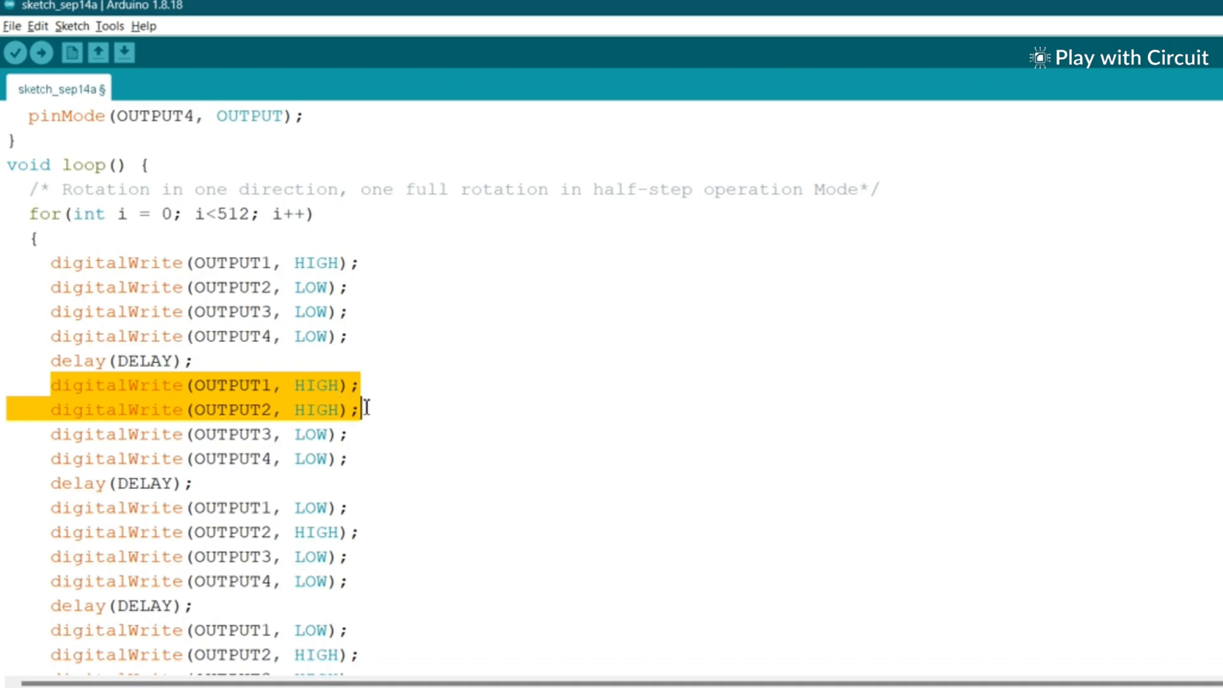
click(37, 434)
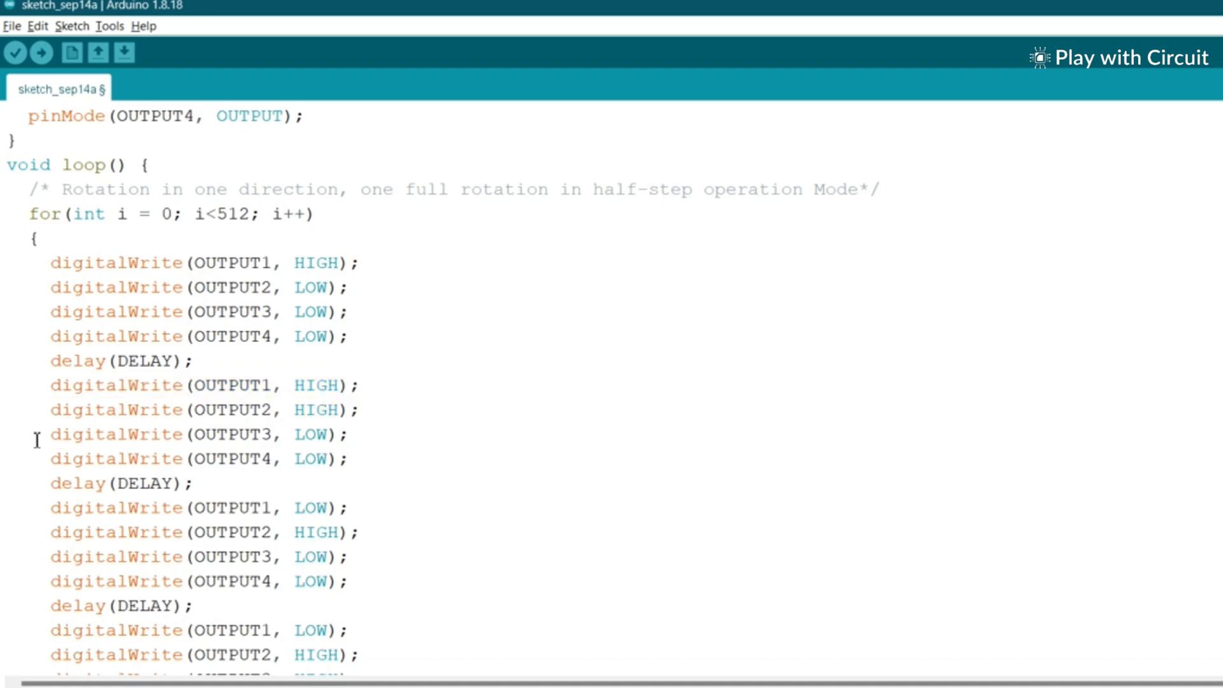
drag(35, 435, 347, 458)
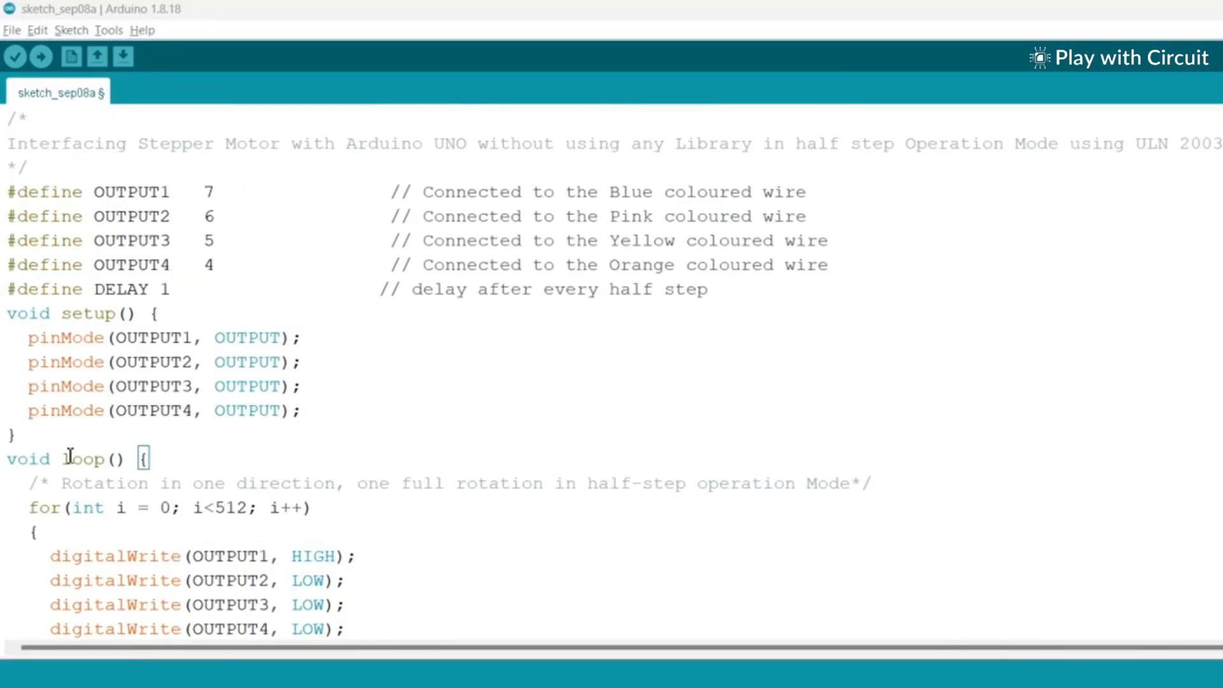
mouse_move(610, 556)
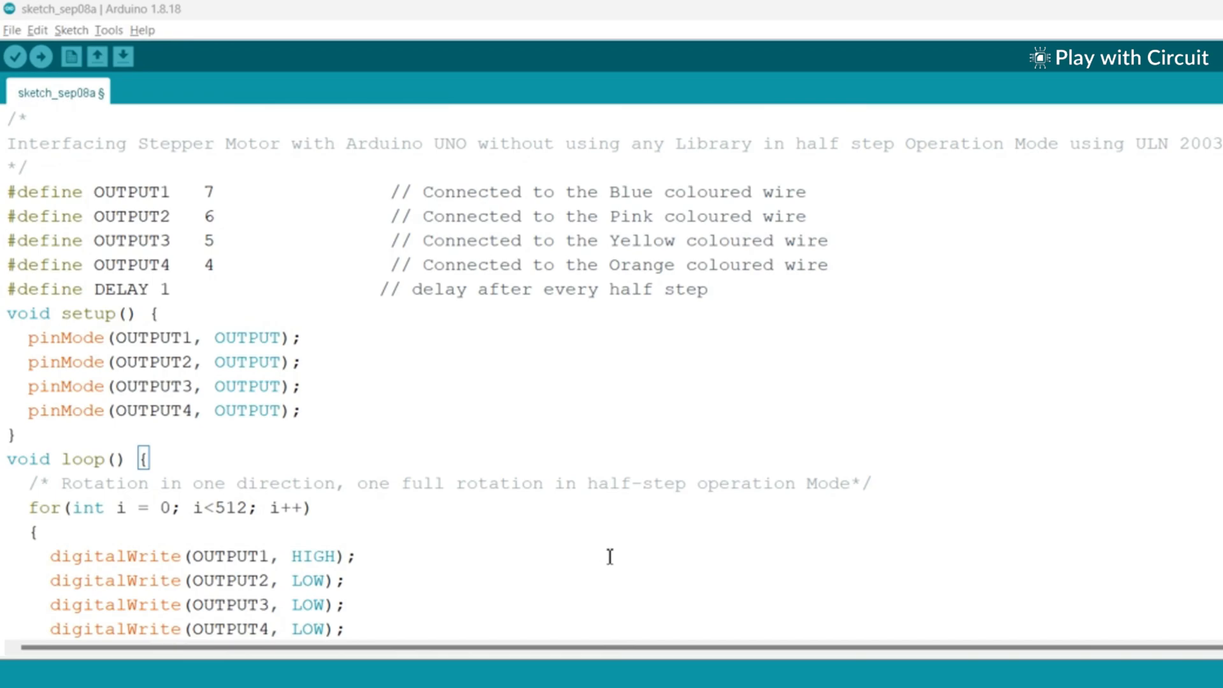